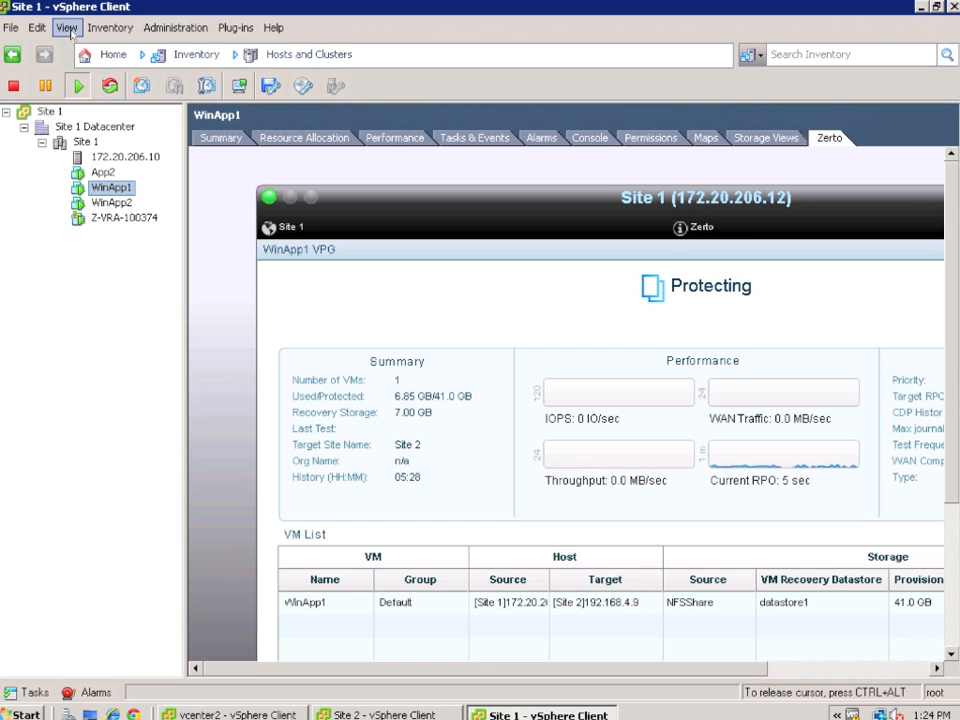
- Hide the inventory tree so the WinApp1 VPG page spans the full window
click(66, 27)
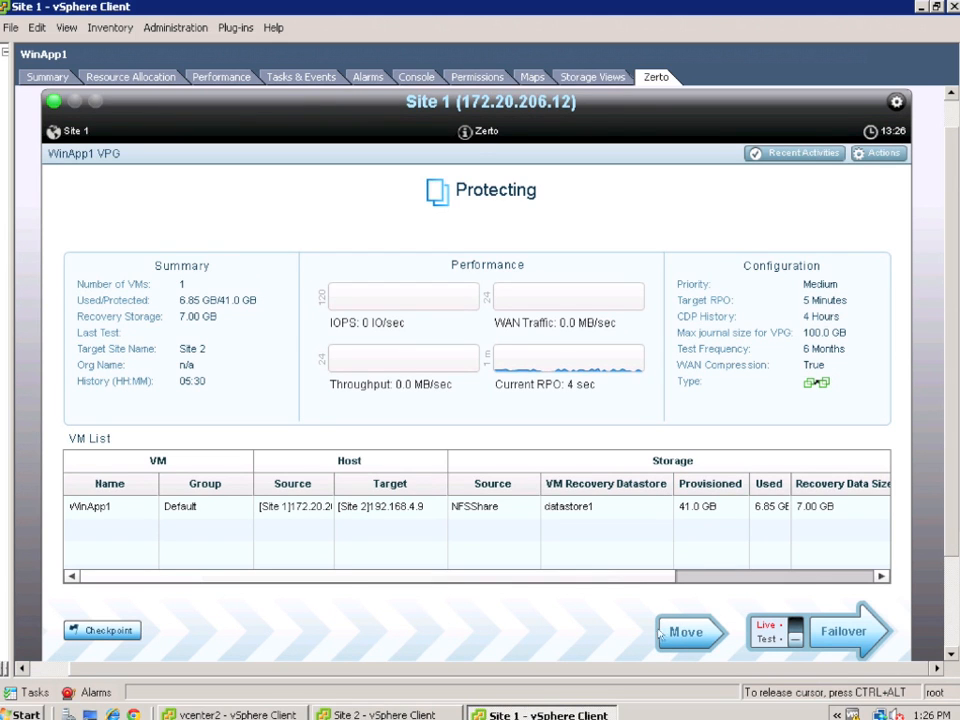
mouse_move(684, 632)
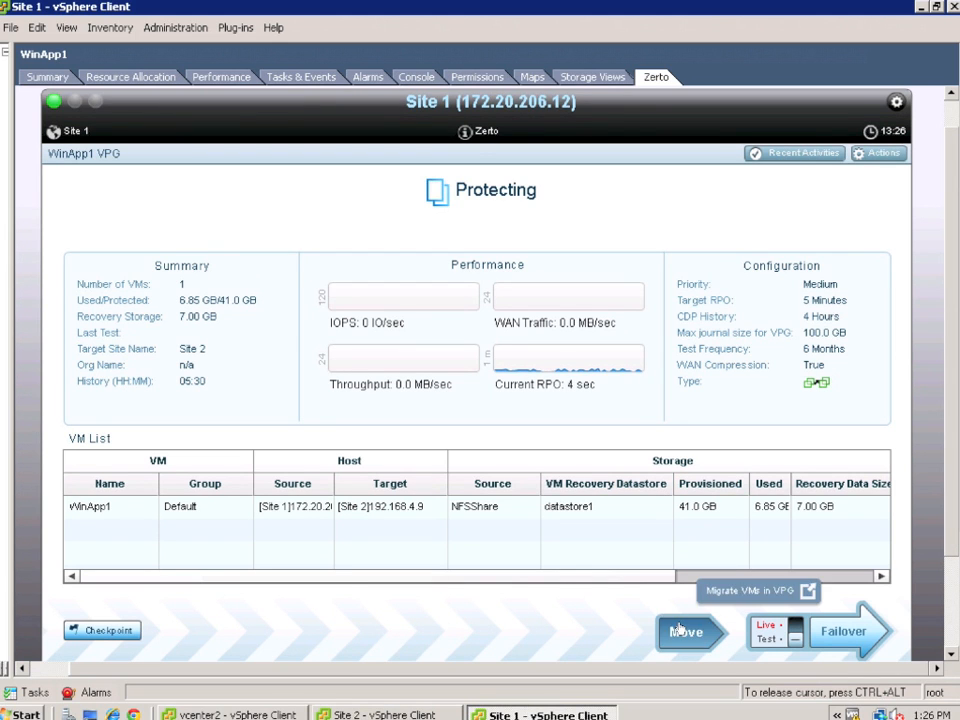
- Start a WinApp1 VPG move with Auto Rollback after 60 minutes and Force Shutdown
click(685, 631)
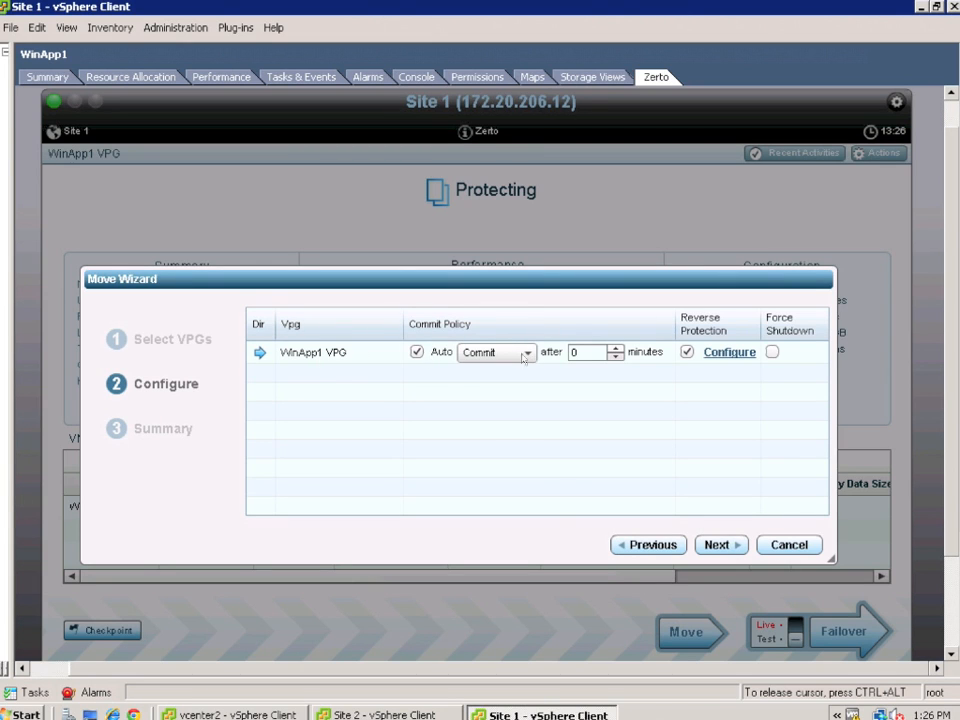
click(527, 352)
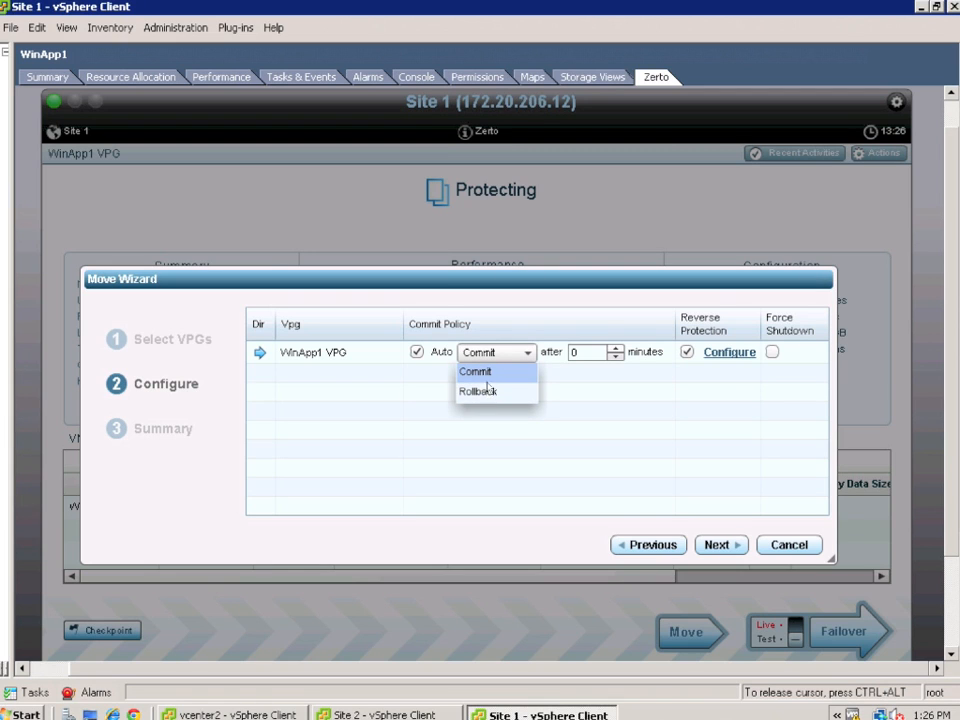
click(478, 391)
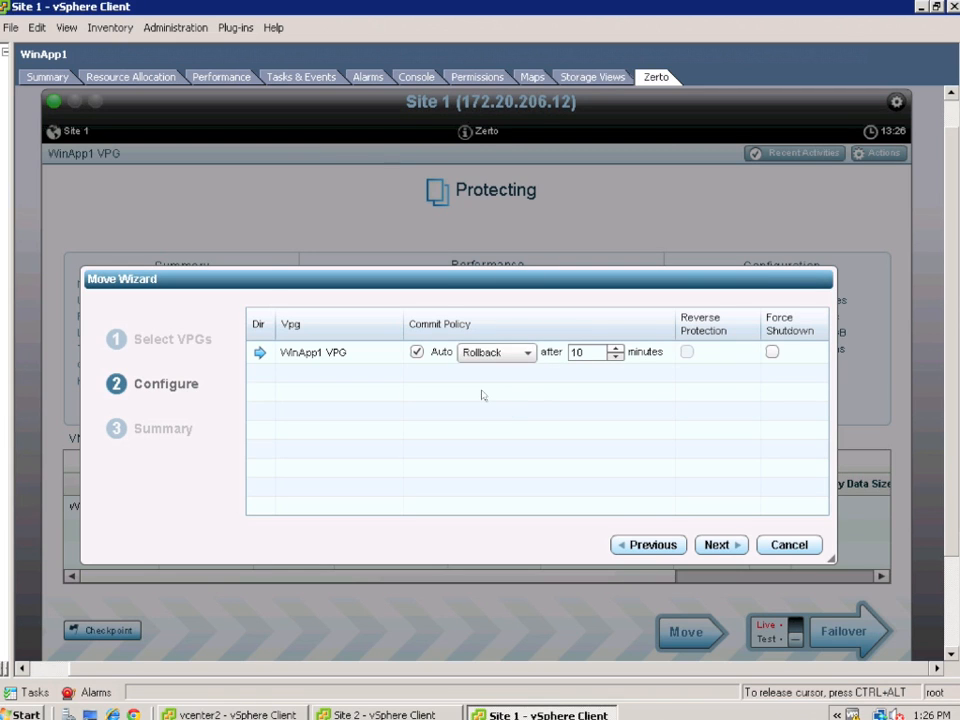
mouse_move(643, 350)
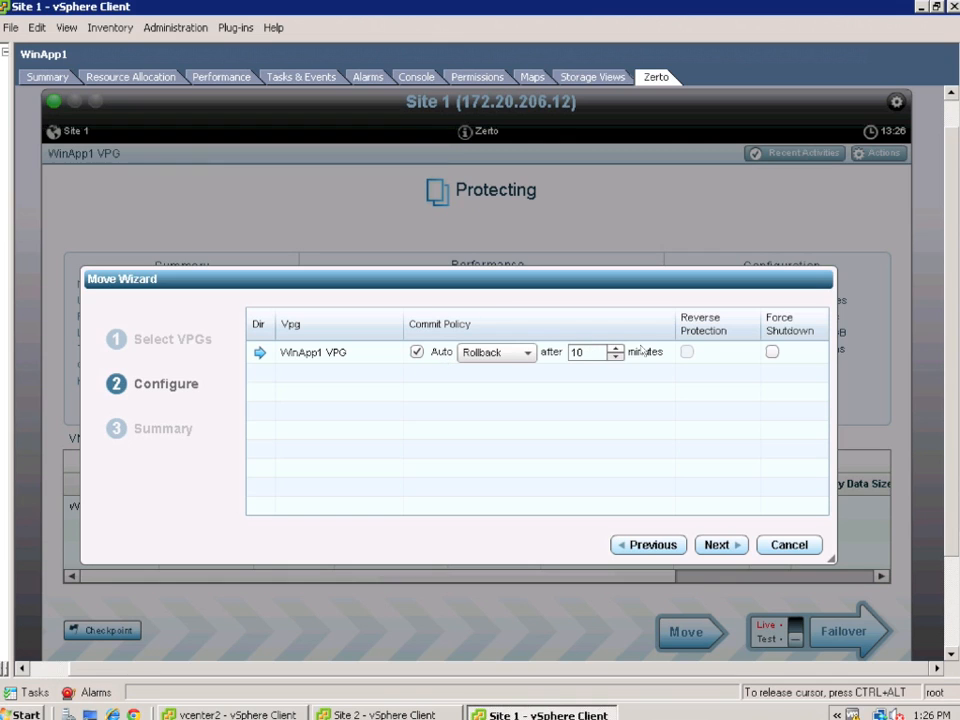
mouse_move(568, 360)
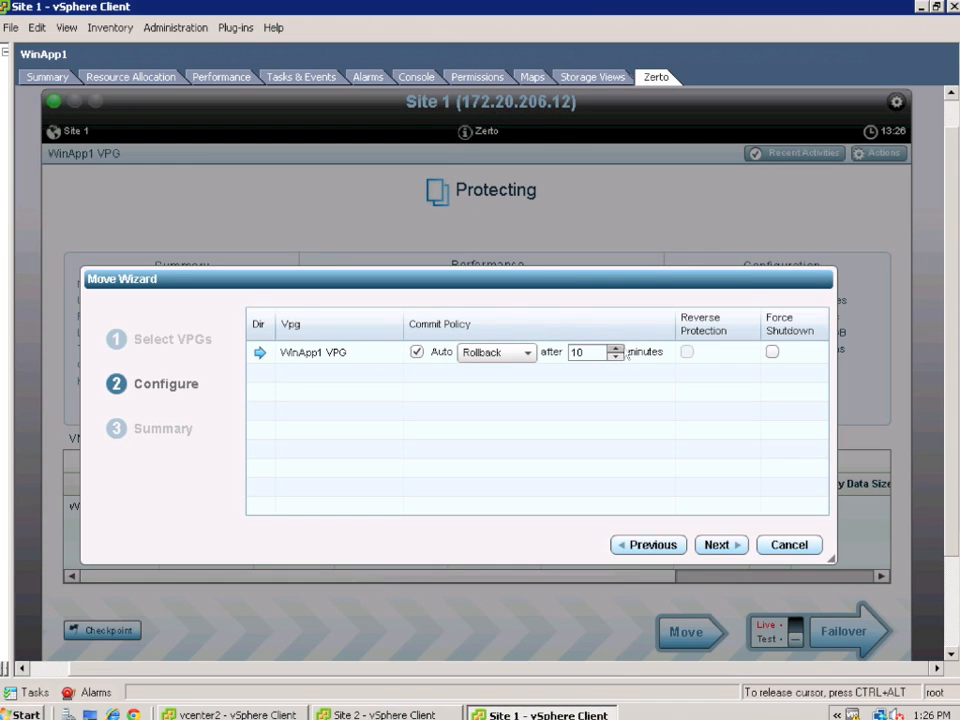
click(616, 347)
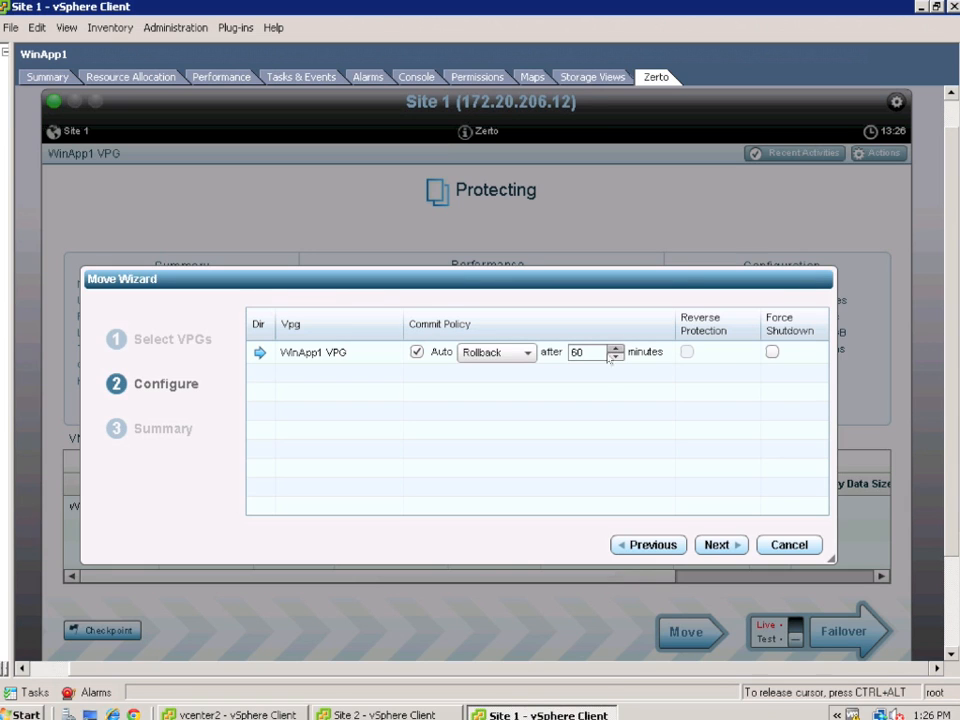
mouse_move(575, 378)
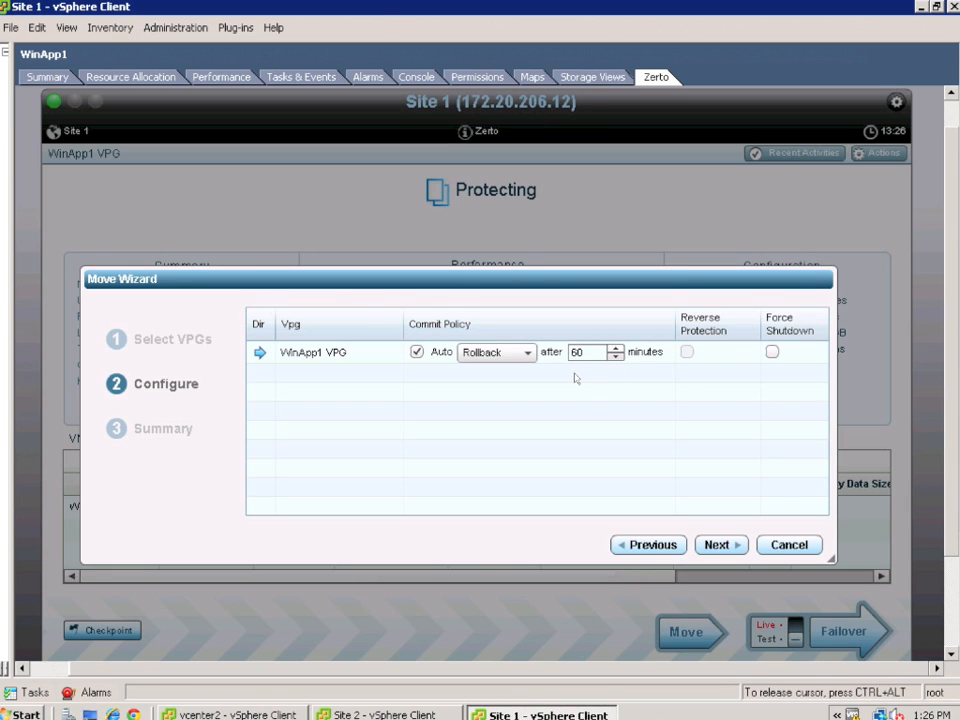
mouse_move(688, 357)
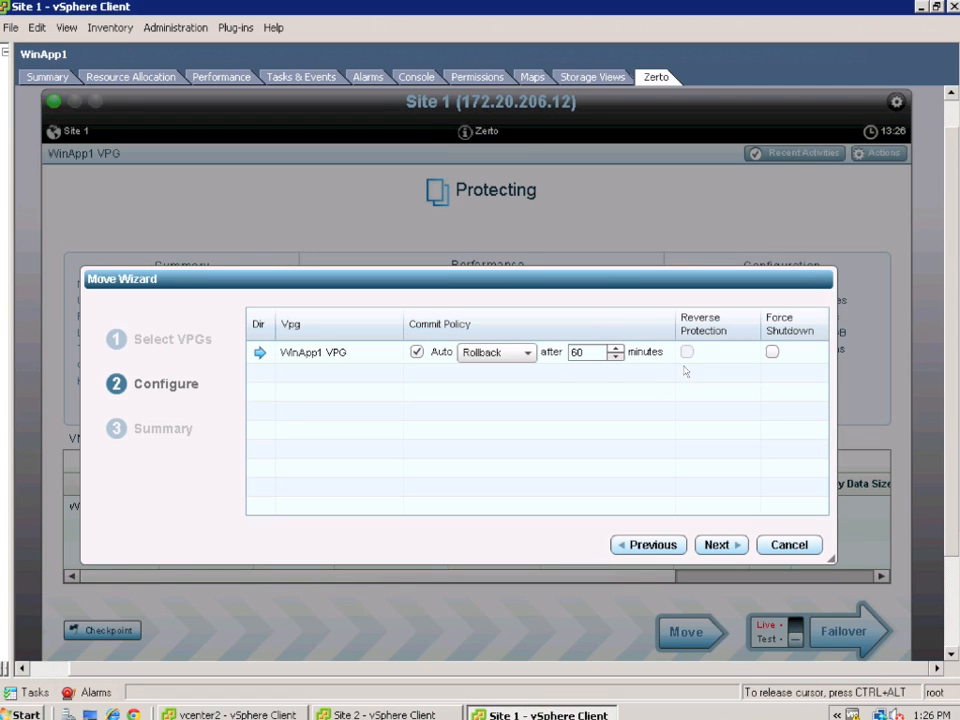
mouse_move(780, 356)
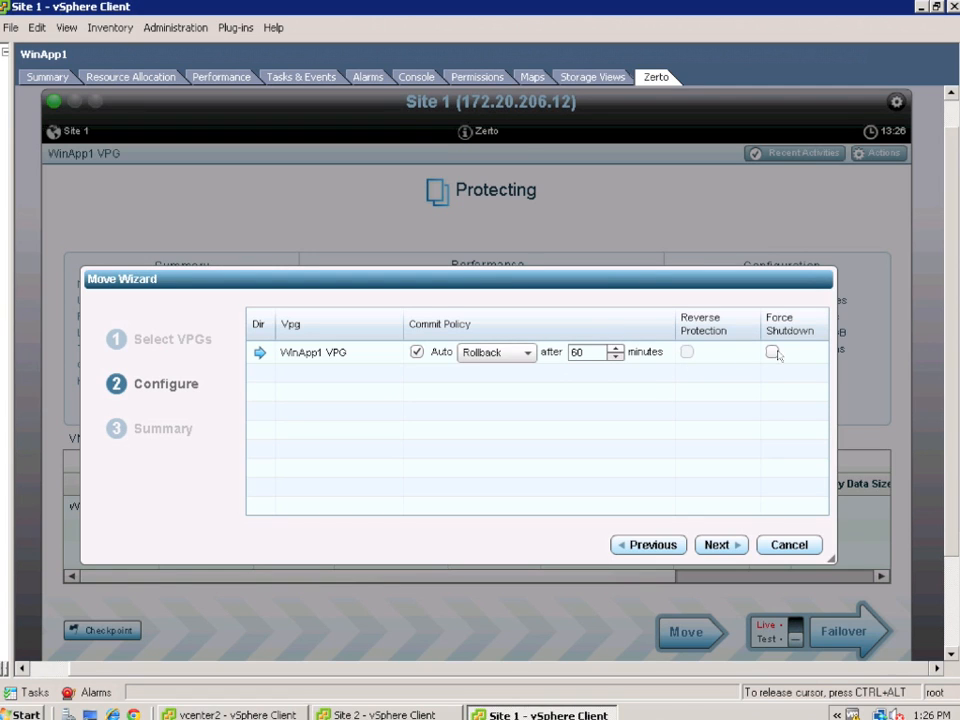
click(772, 351)
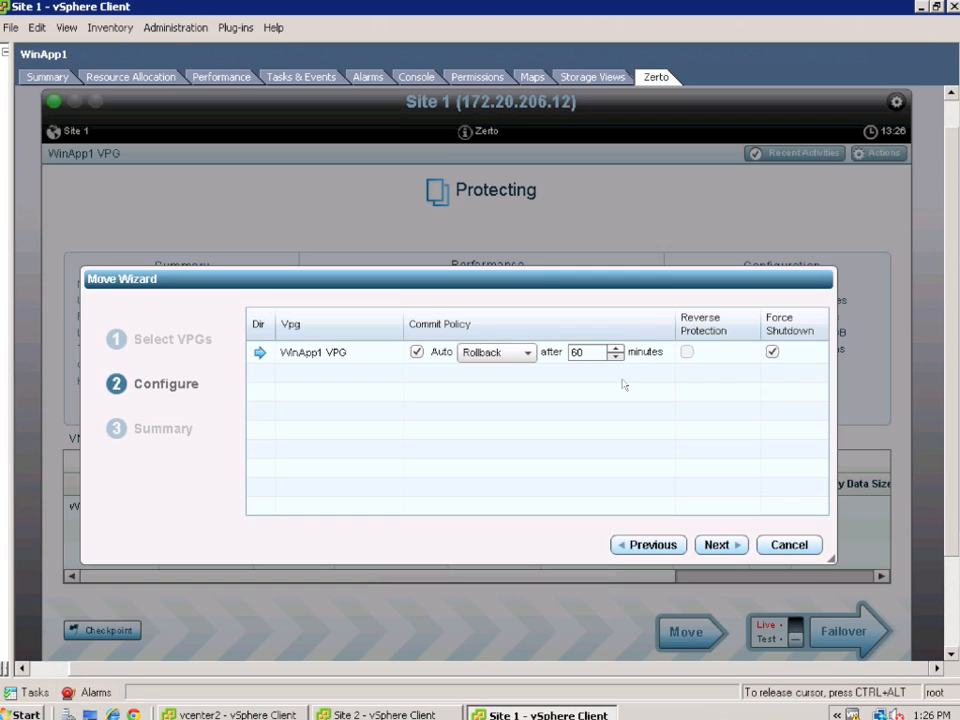
mouse_move(717, 538)
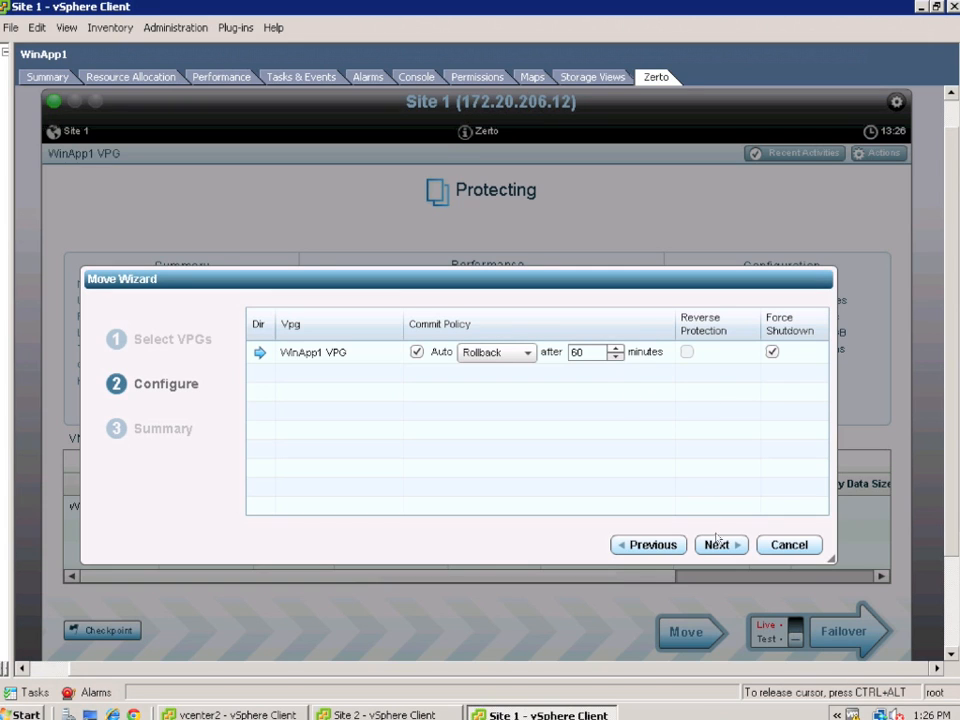
mouse_move(730, 544)
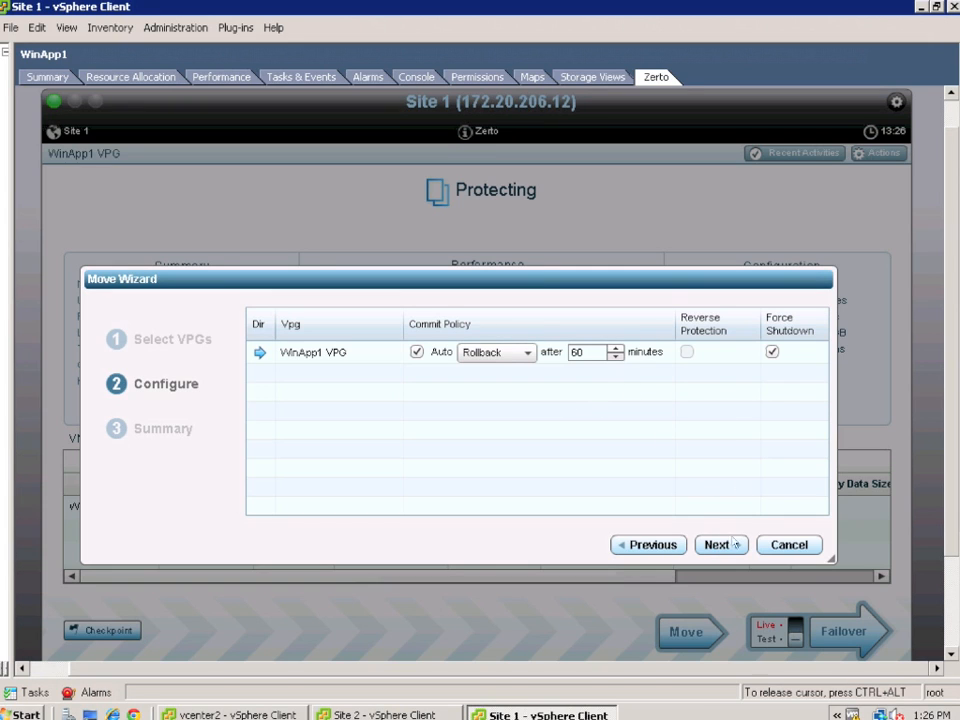
- Launch the WinApp1 move from the wizard summary and show recent tasks
click(718, 544)
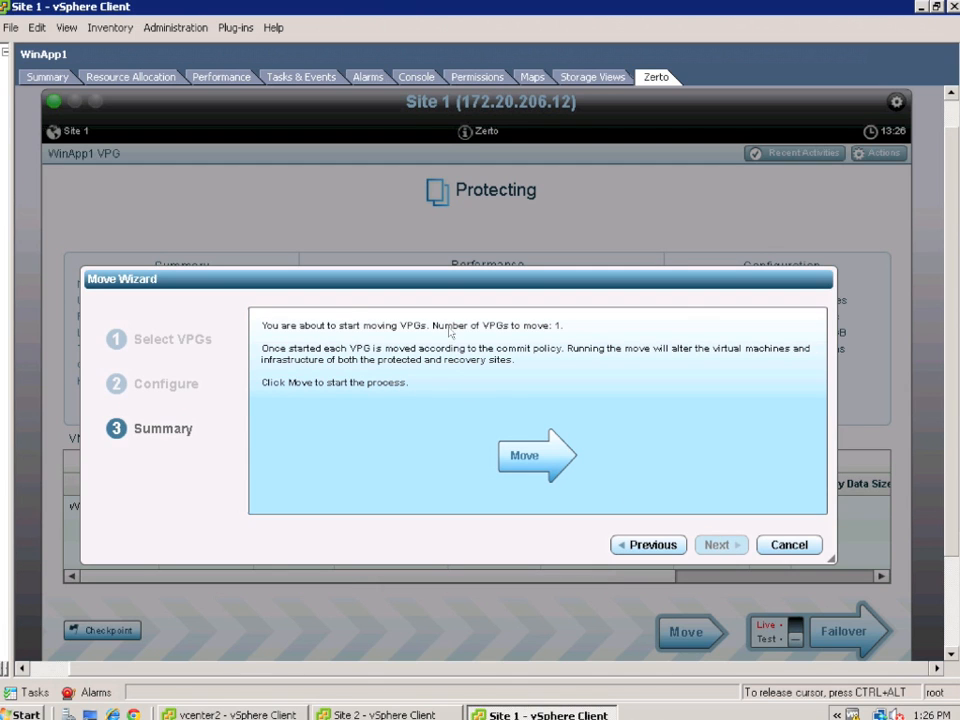
mouse_move(415, 431)
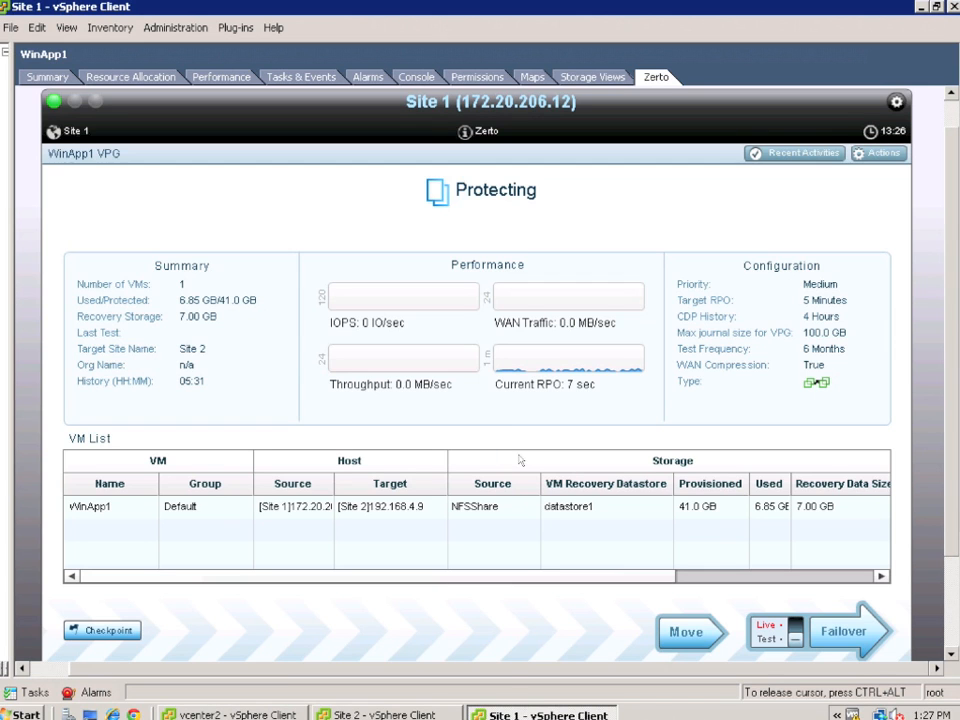
mouse_move(492, 210)
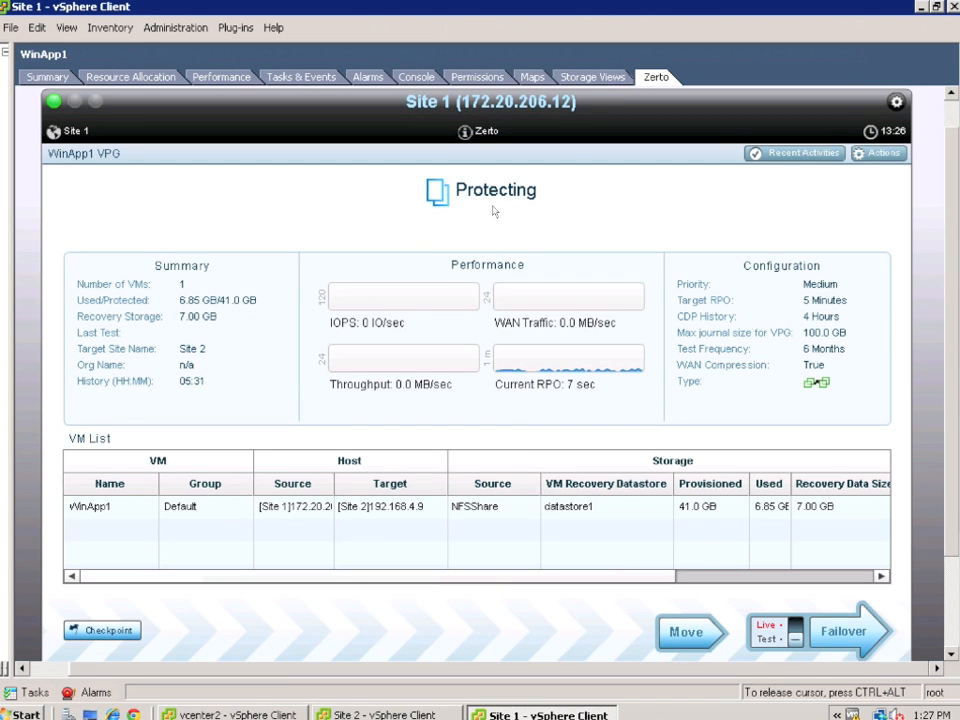
click(688, 631)
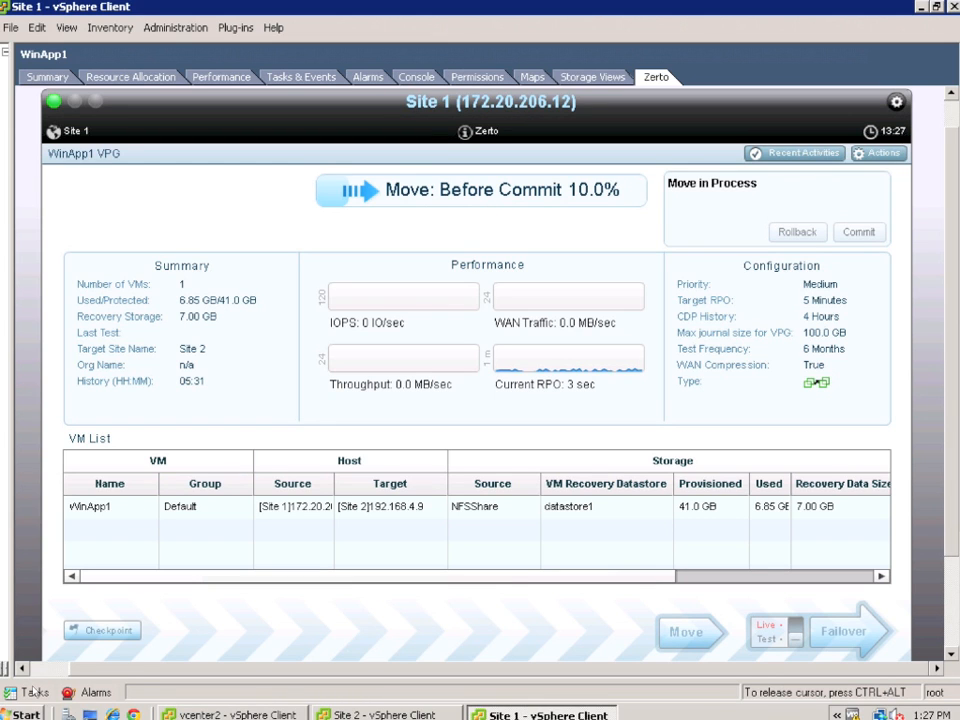
click(34, 692)
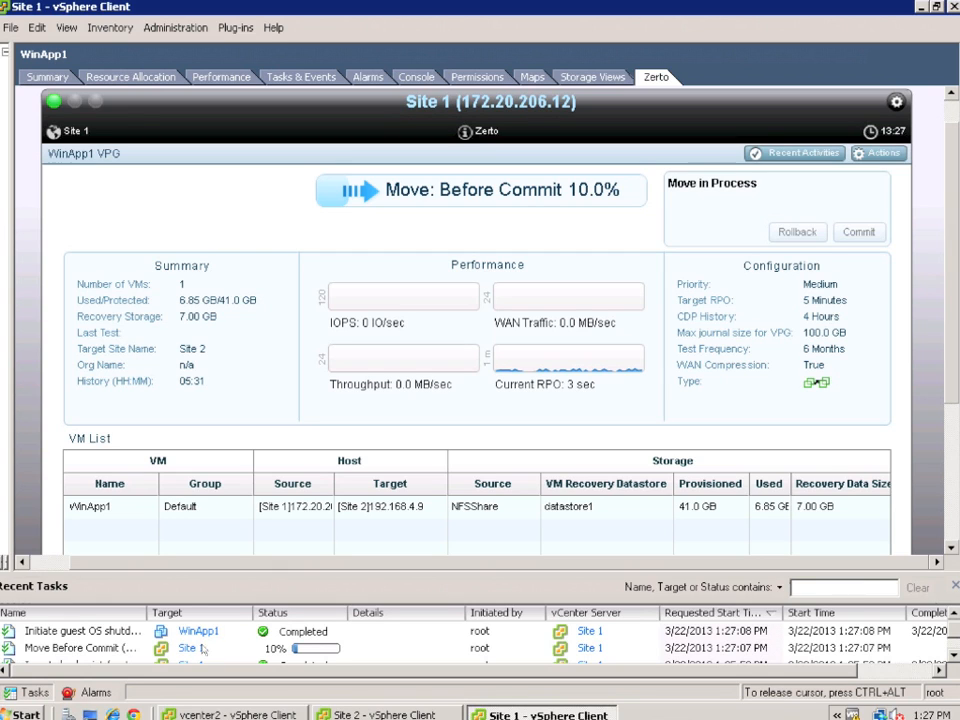
mouse_move(330, 655)
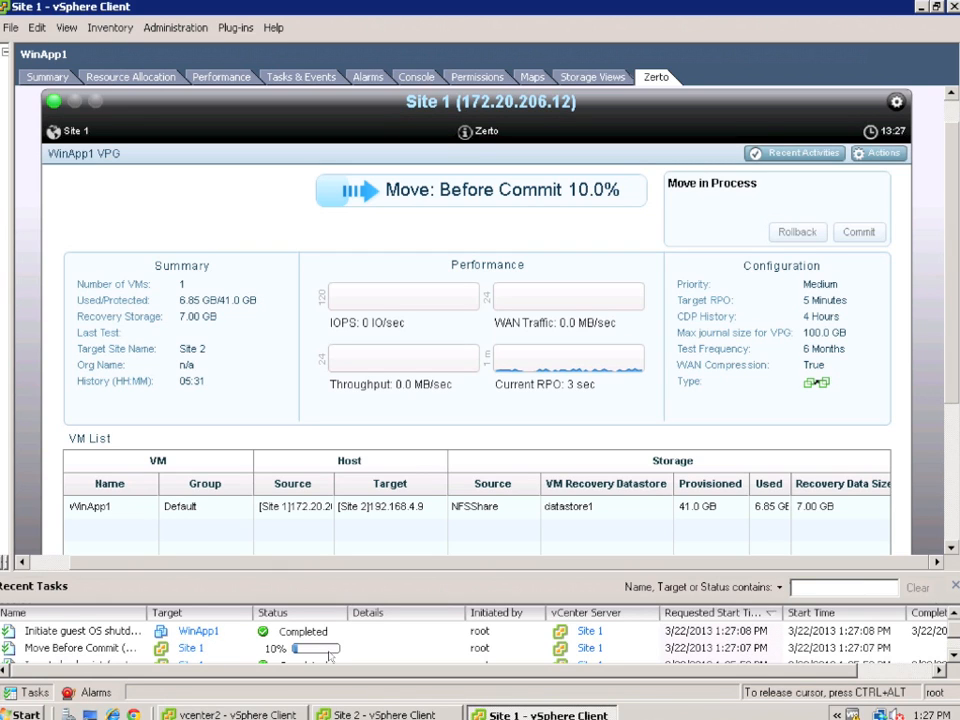
mouse_move(5, 310)
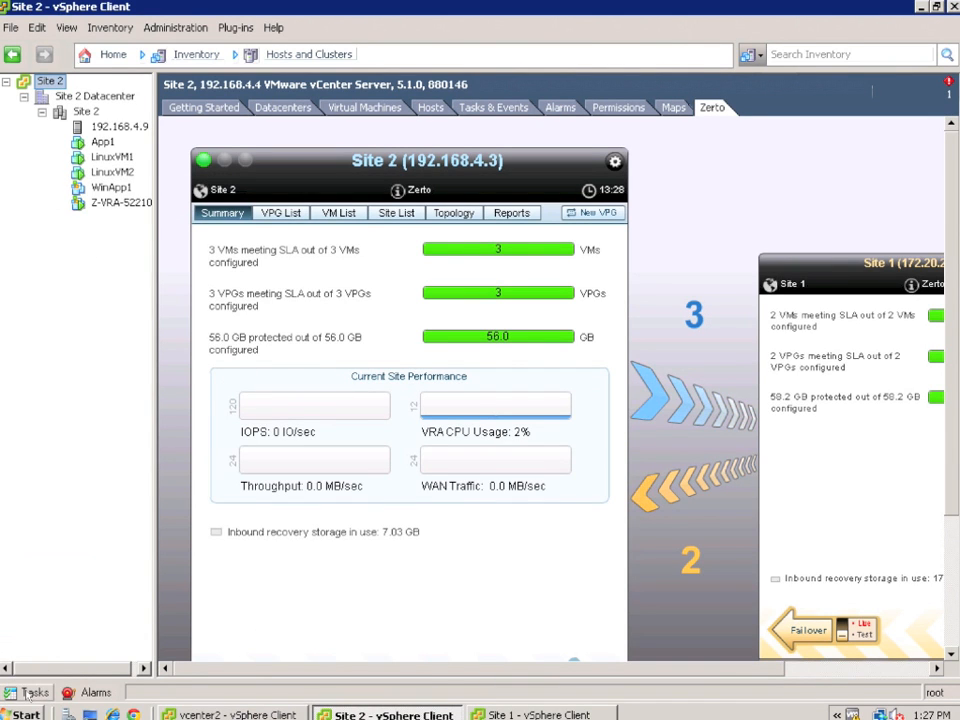
- Show Site 2's VPG List and VM List, with WinApp1 at Move: Before Commit
click(33, 692)
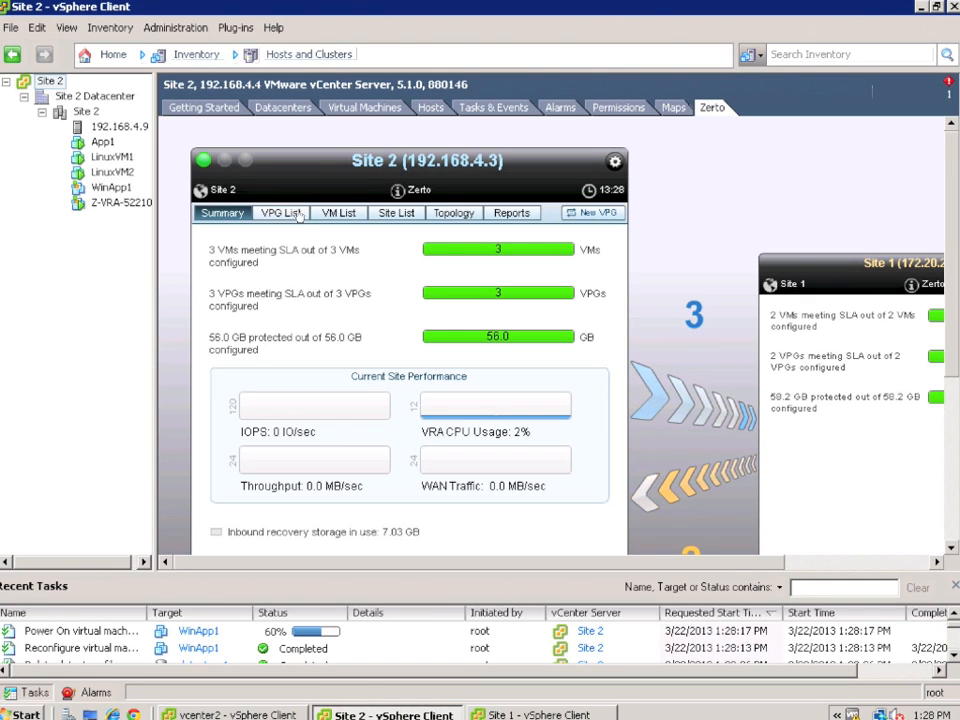
click(281, 213)
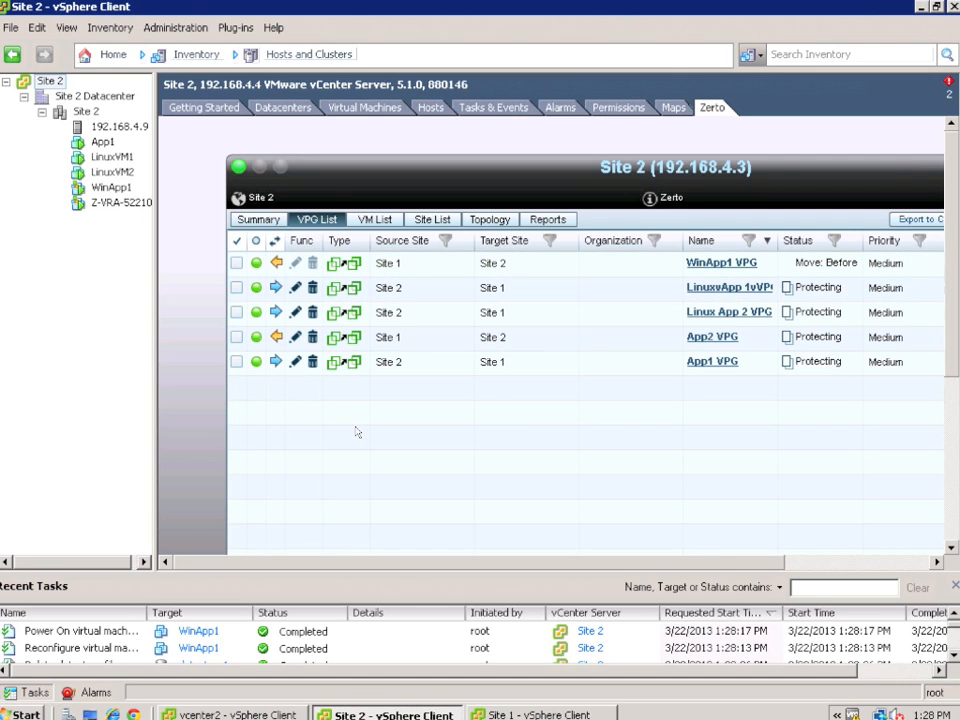
mouse_move(163, 590)
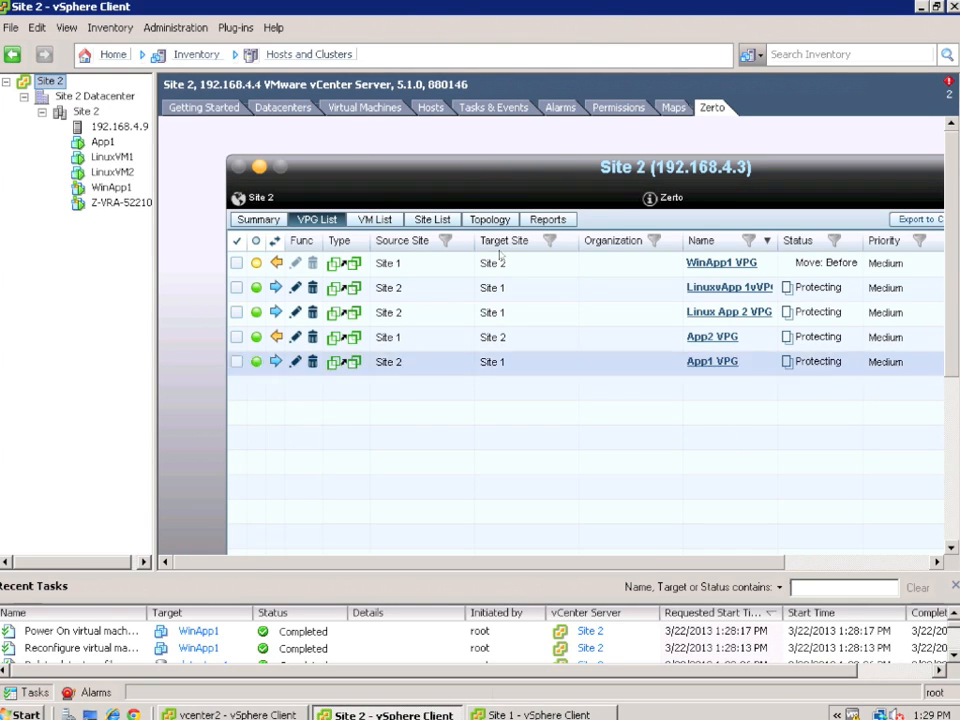
click(374, 219)
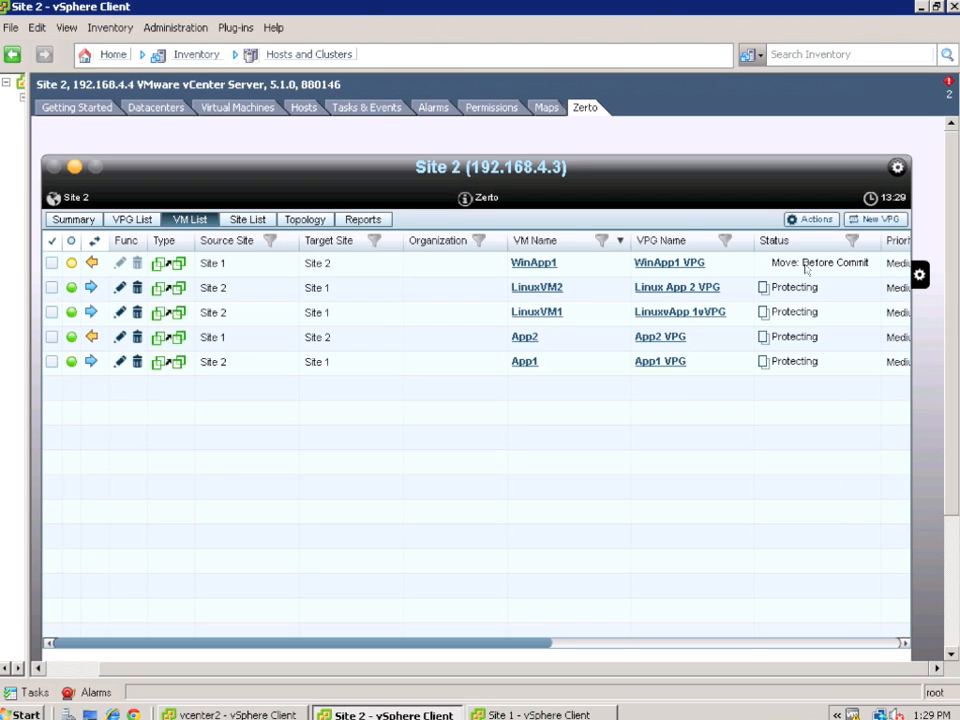
mouse_move(815, 262)
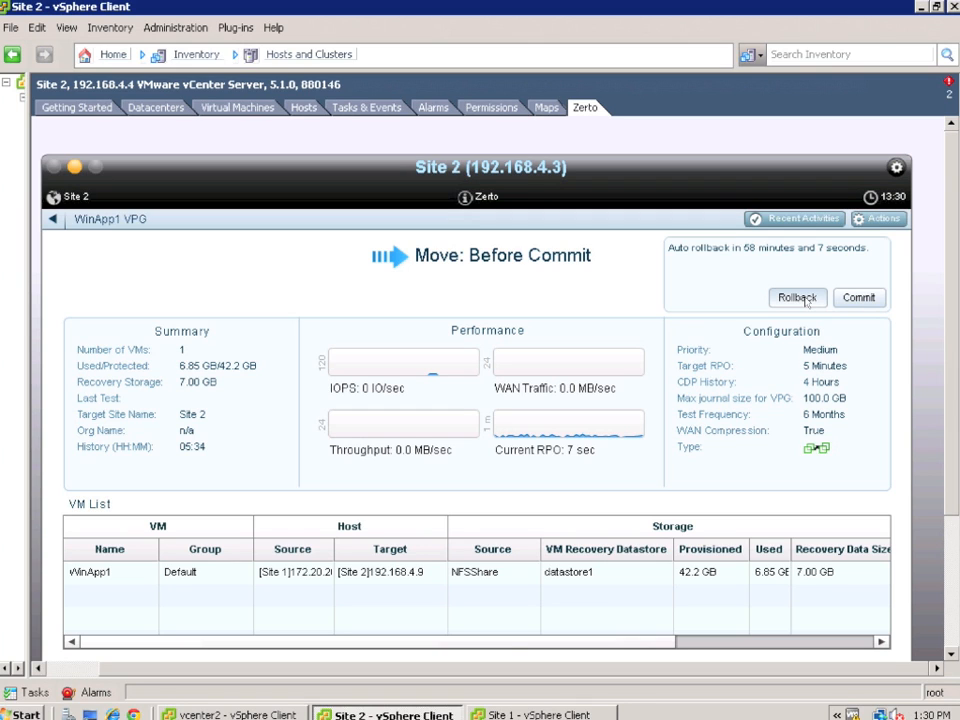
mouse_move(452, 505)
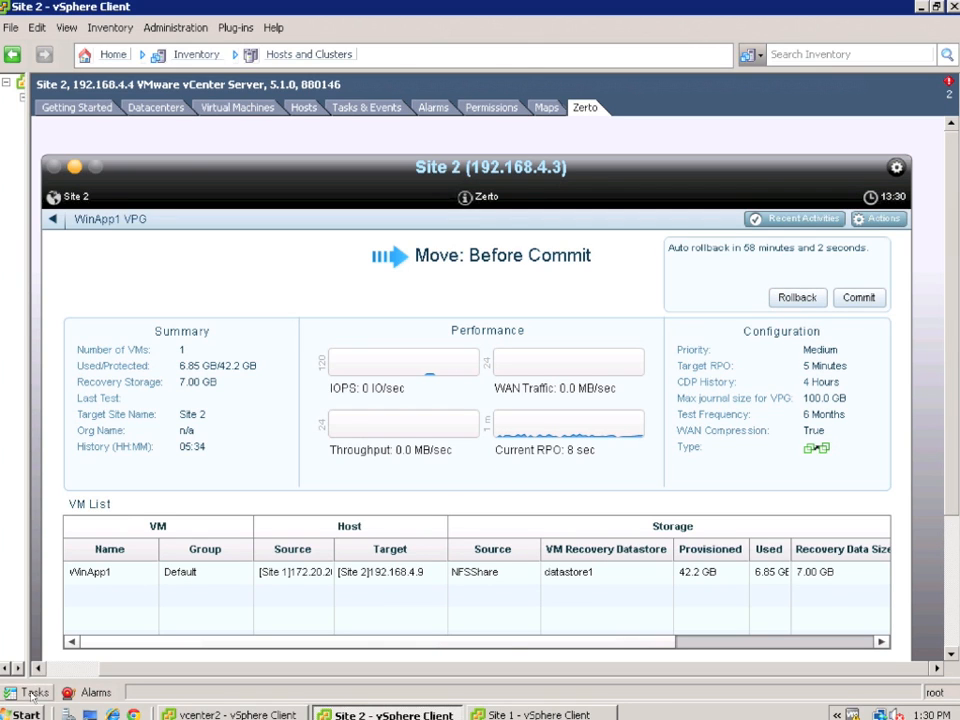
- Roll back the pending WinApp1 move instead of committing it
click(35, 692)
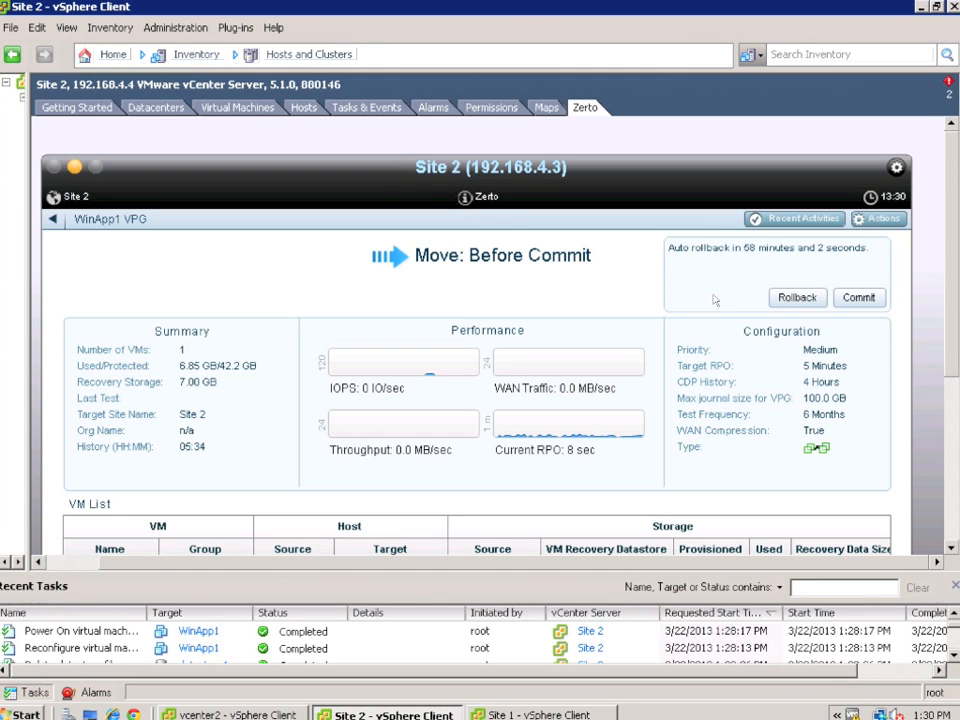
click(797, 297)
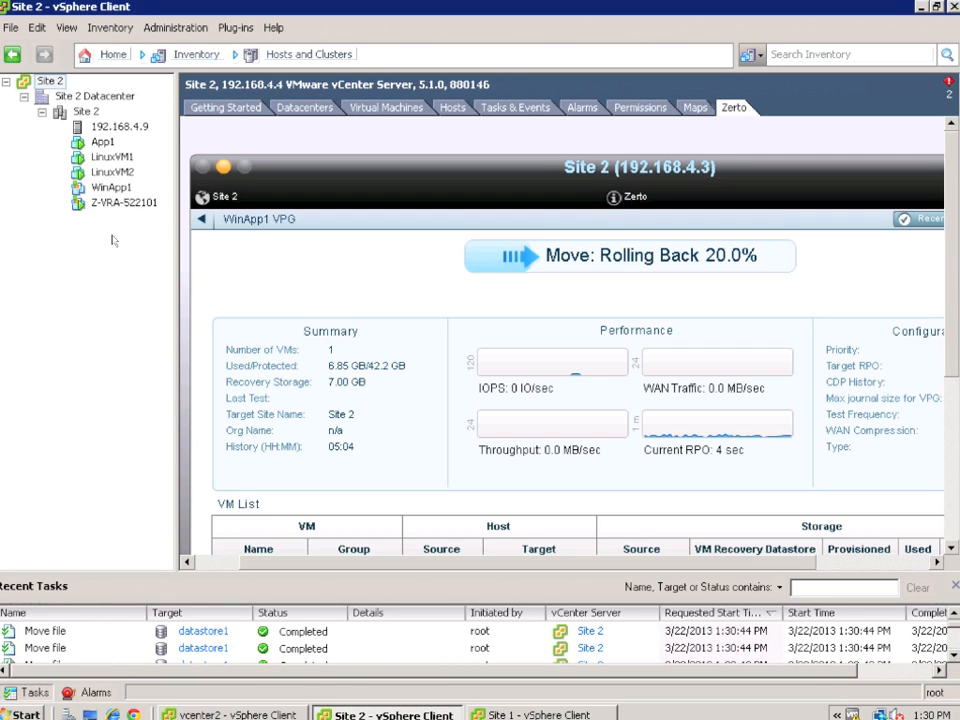
mouse_move(107, 197)
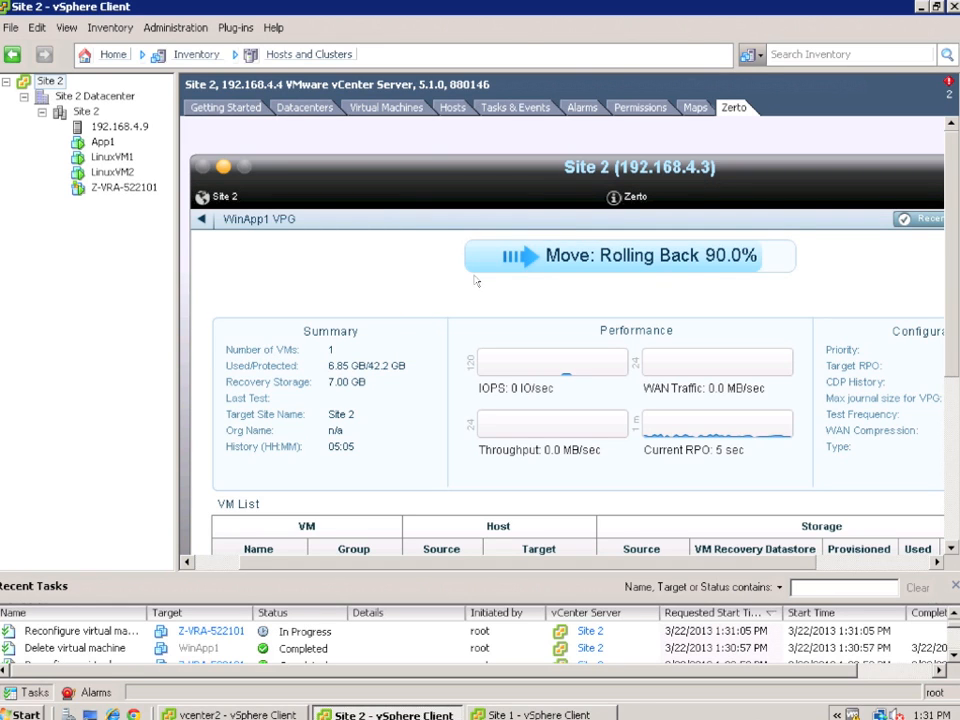
mouse_move(207, 635)
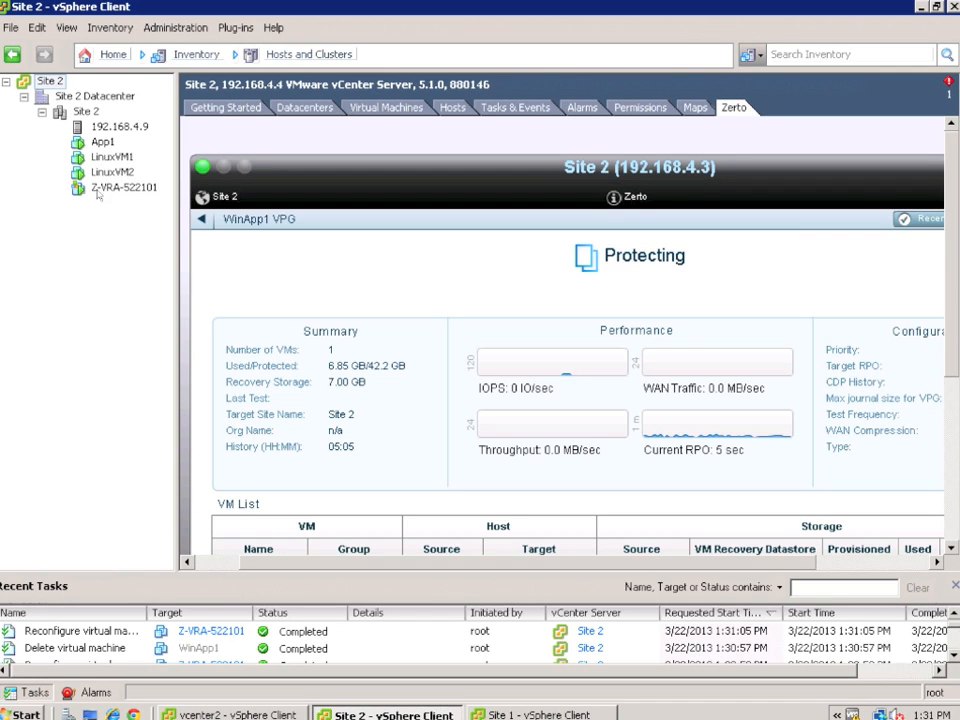
mouse_move(124, 194)
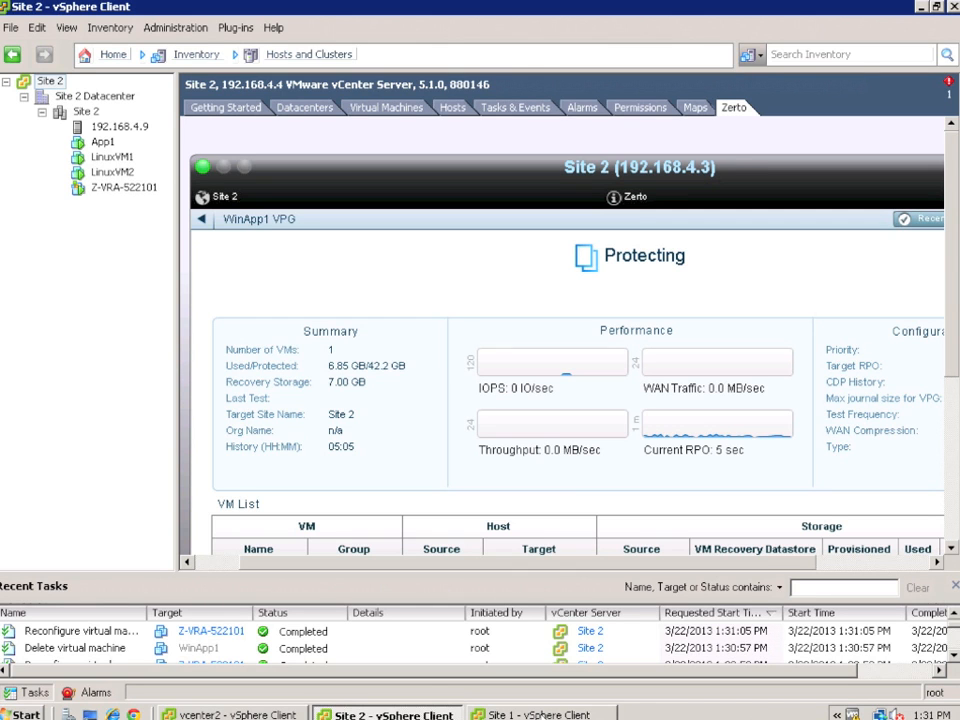
- Switch to the Site 1 vCenter and open the WinApp1 VM's context menu
click(540, 714)
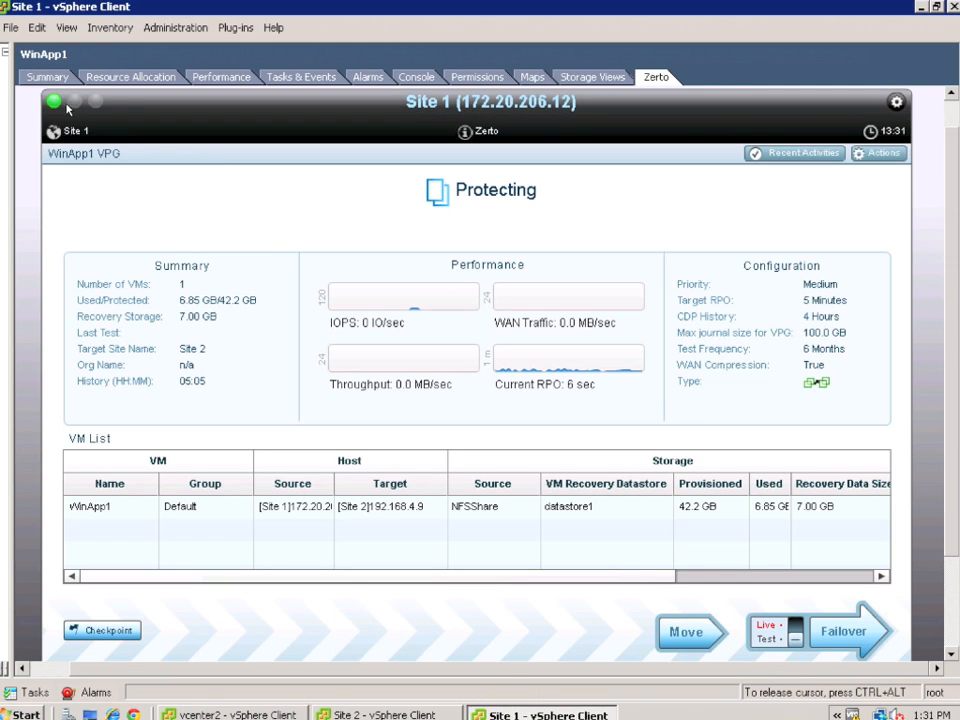
mouse_move(211, 221)
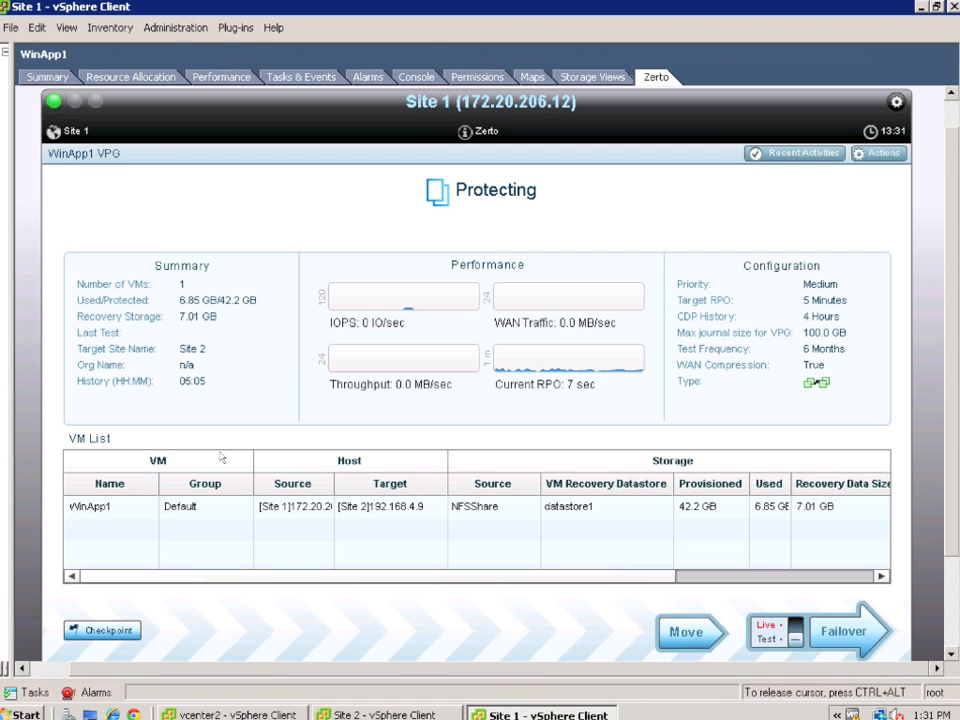
mouse_move(54, 681)
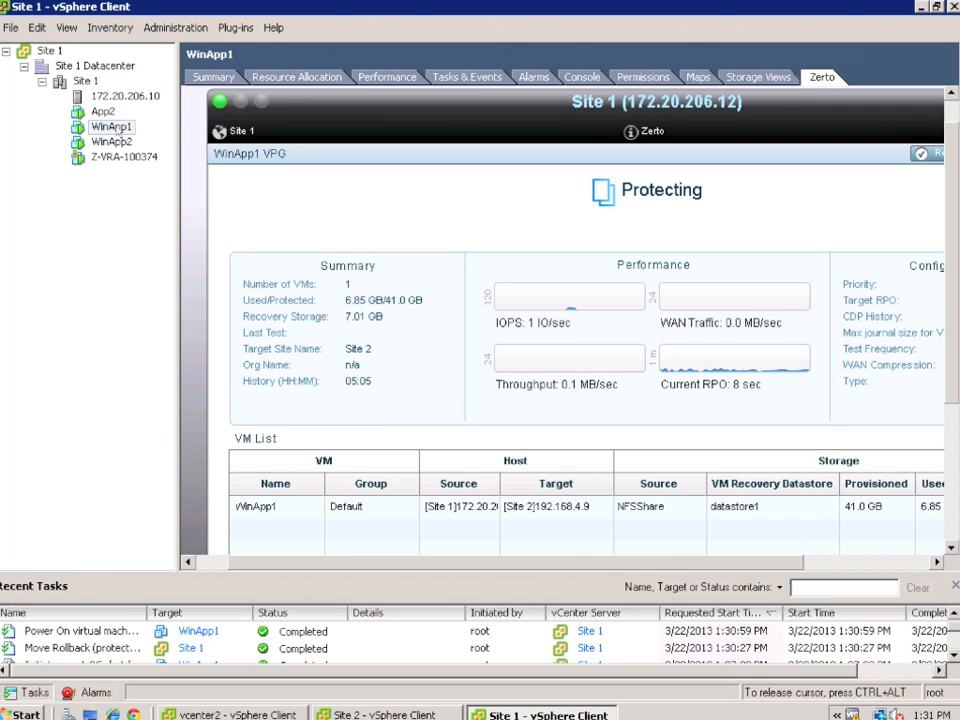
mouse_move(168, 181)
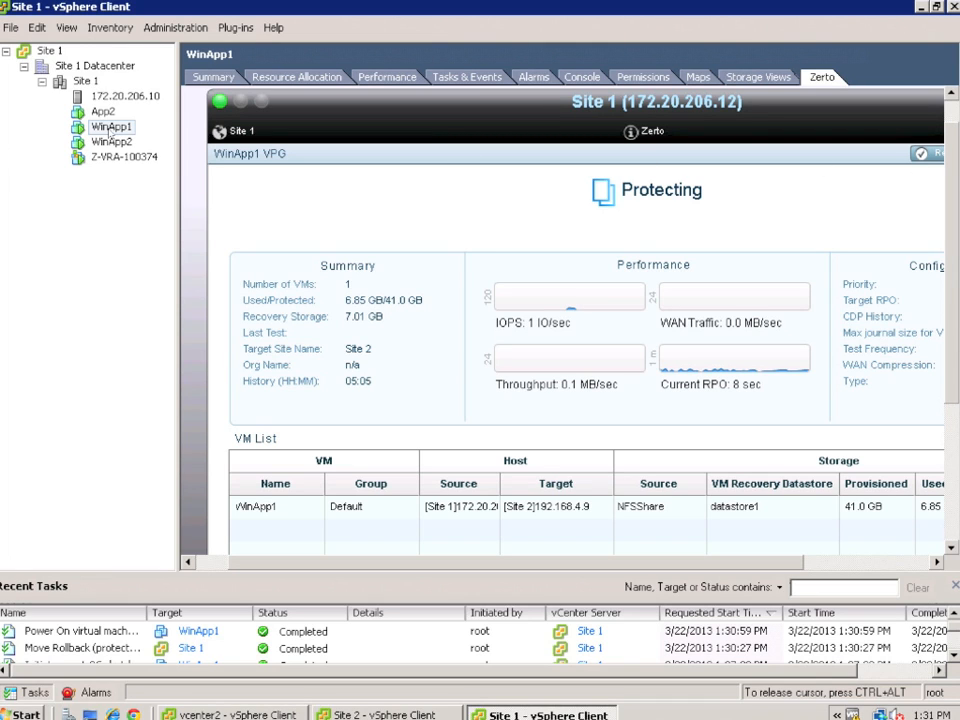
right_click(111, 126)
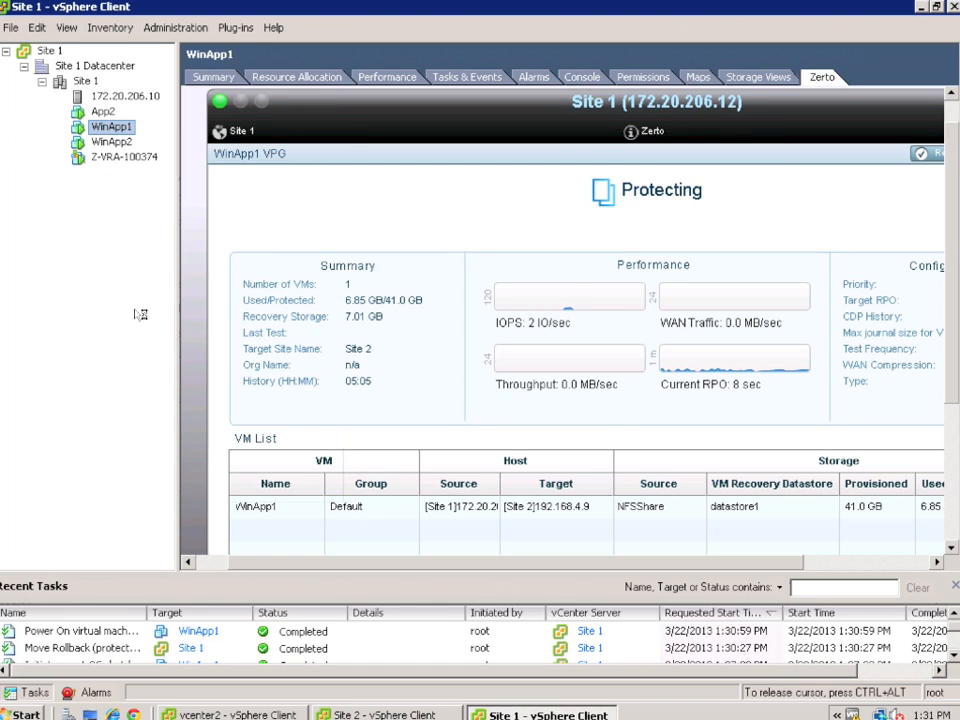
- Launch WinApp1's console, showing the Windows Server 2008 logon screen
double_click(110, 126)
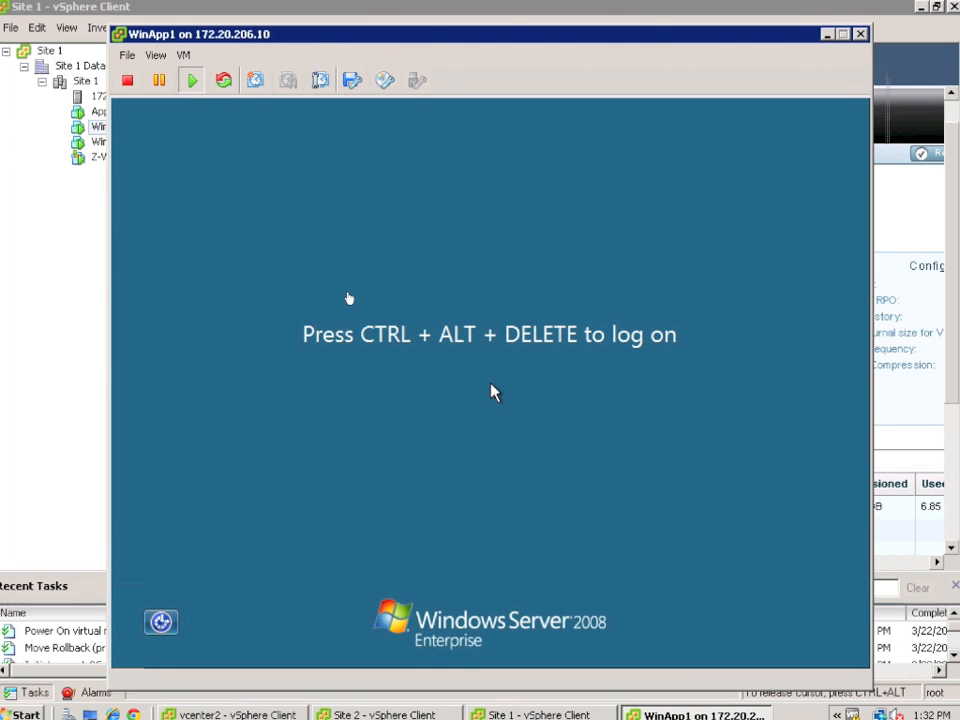
mouse_move(602, 155)
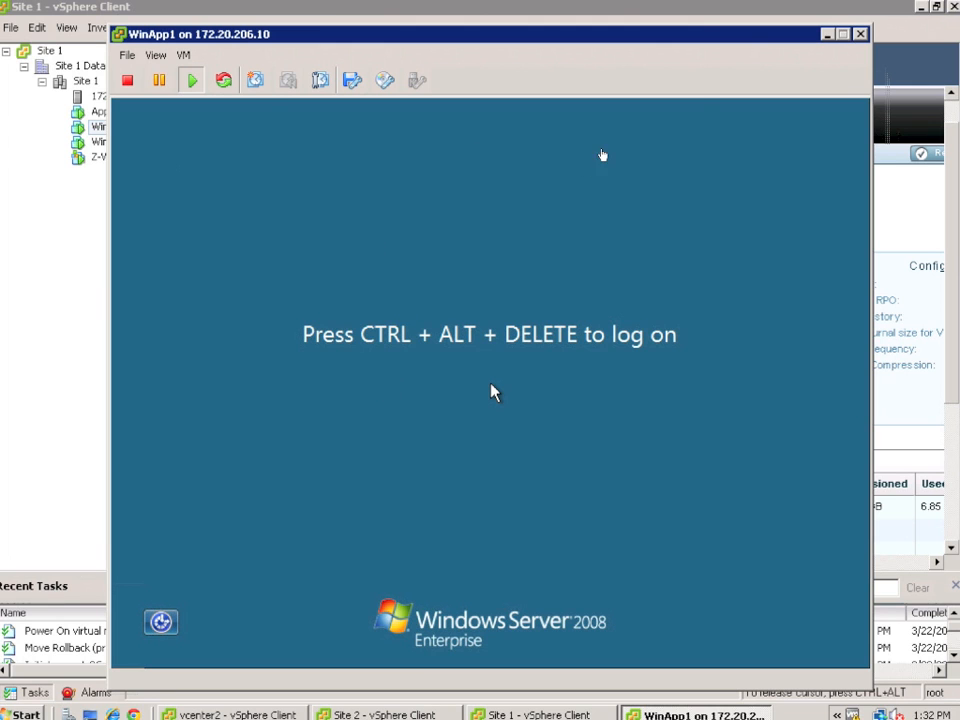